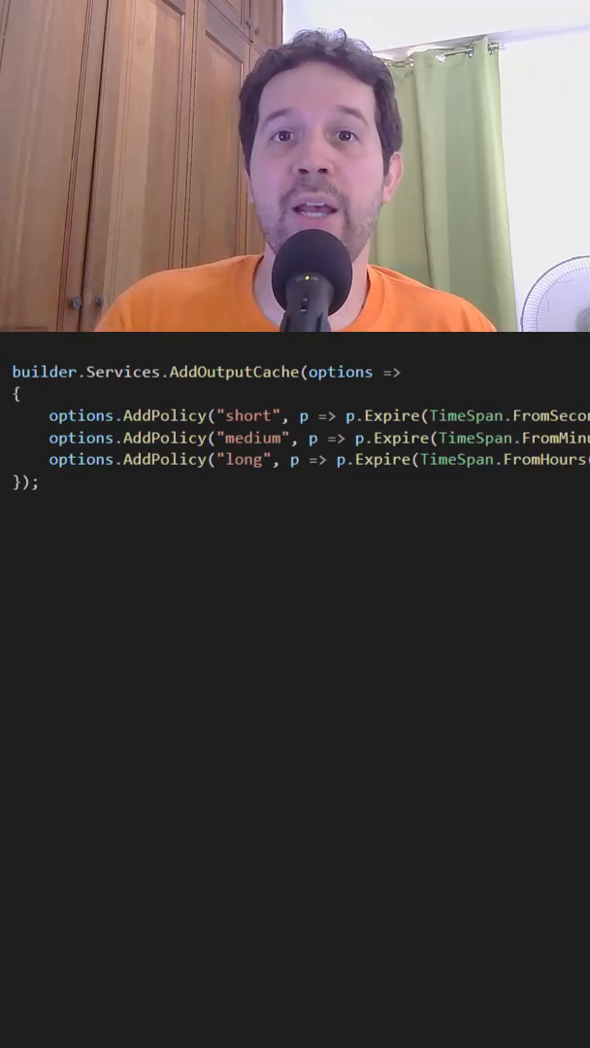
{"action": "scroll", "scroll_direction": "right", "scroll_amount": 3}
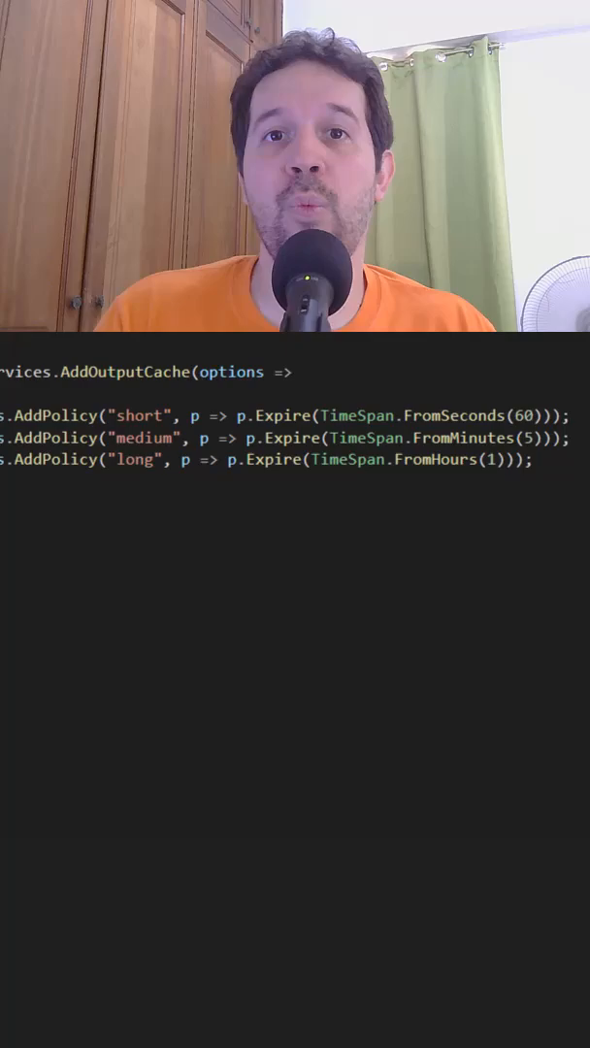